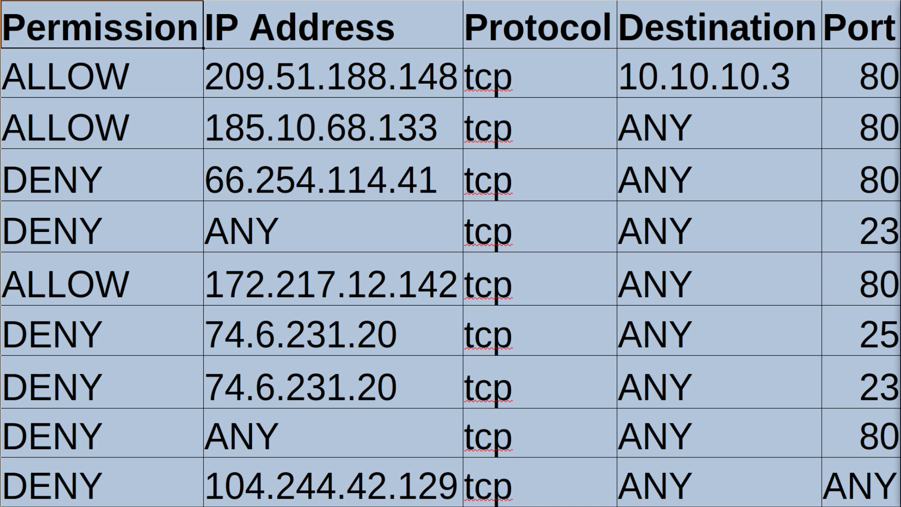
mouse_move(711, 40)
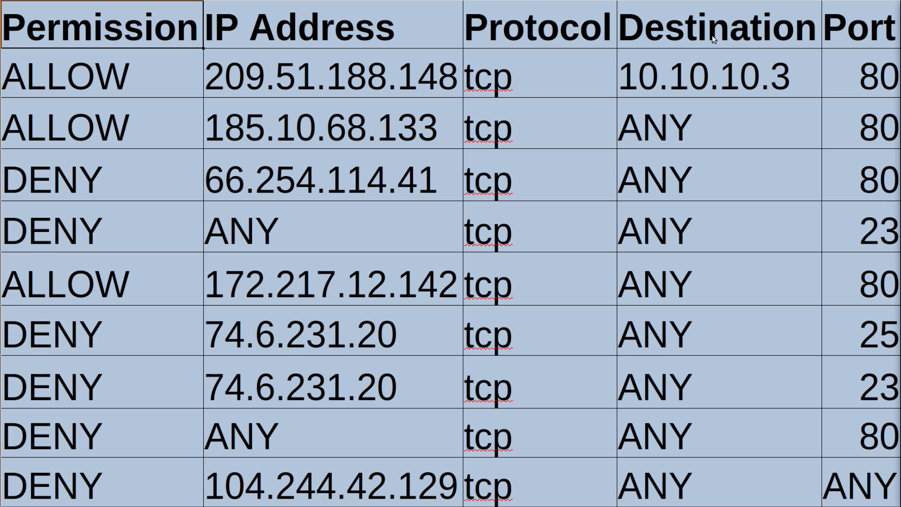
mouse_move(722, 74)
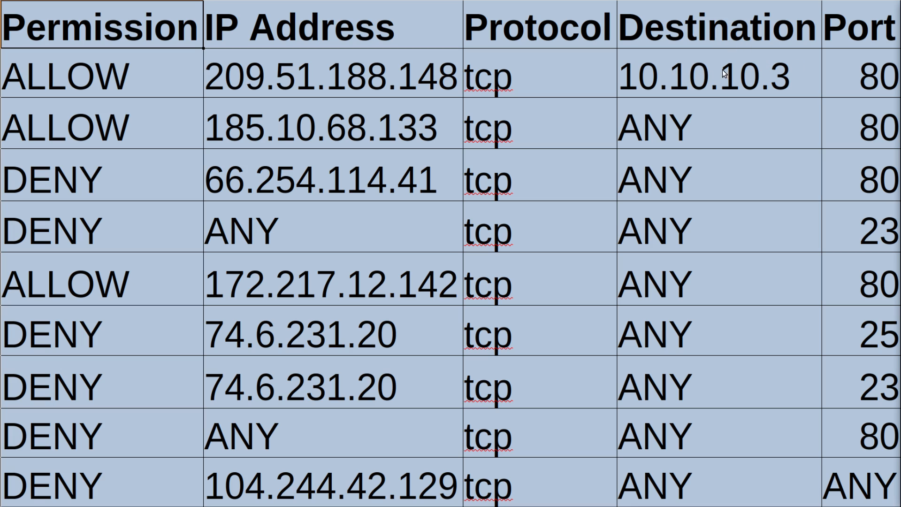
mouse_move(728, 75)
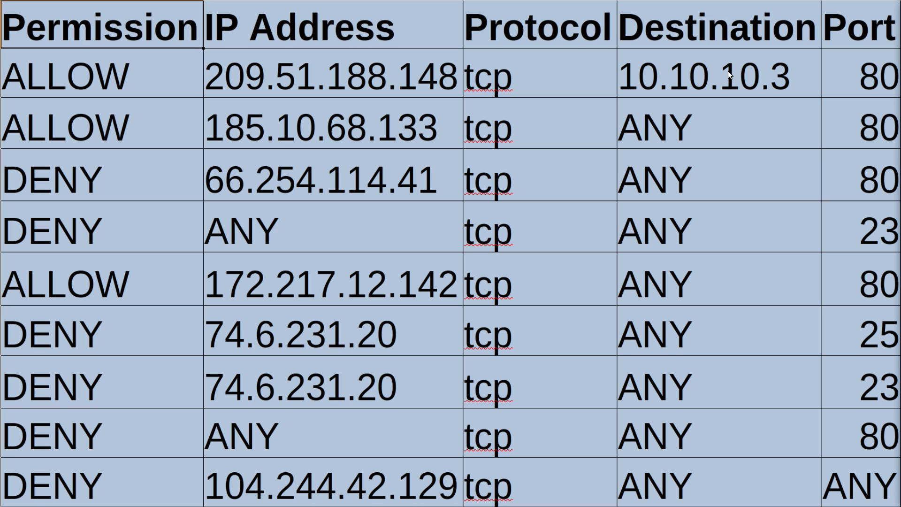
mouse_move(846, 28)
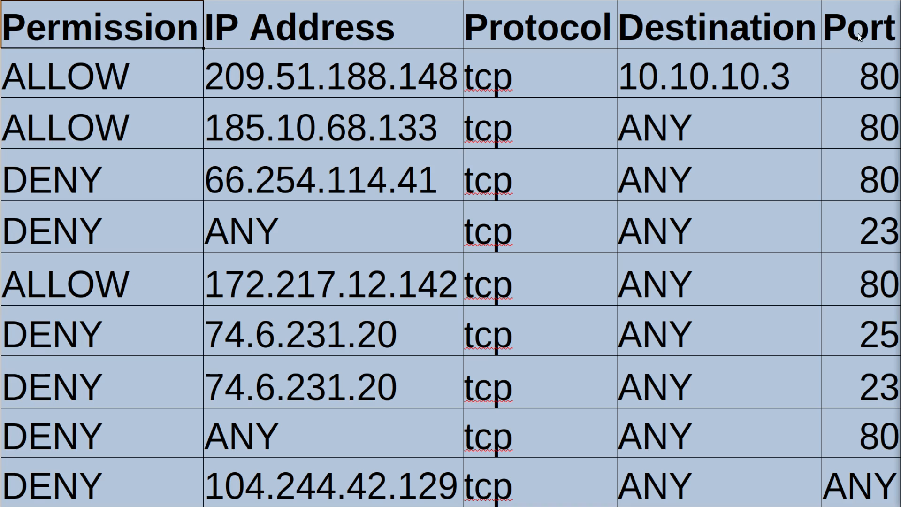
mouse_move(768, 103)
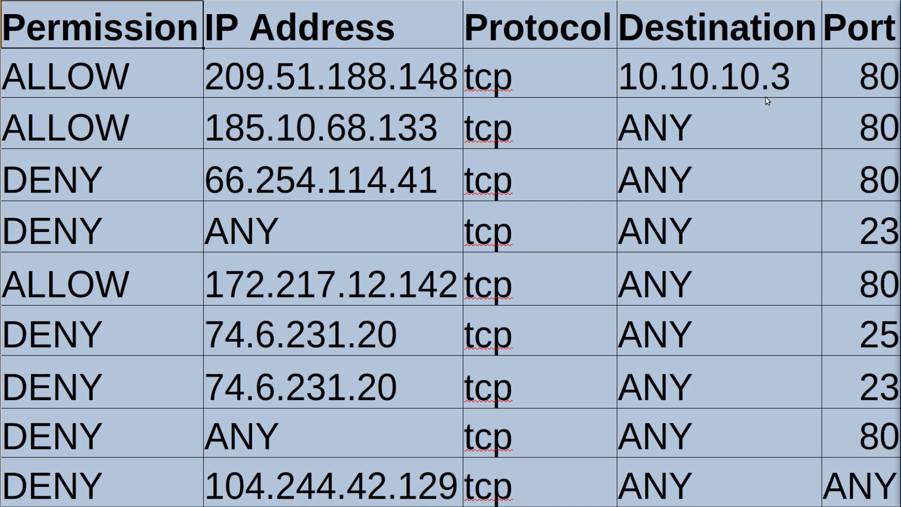
mouse_move(671, 394)
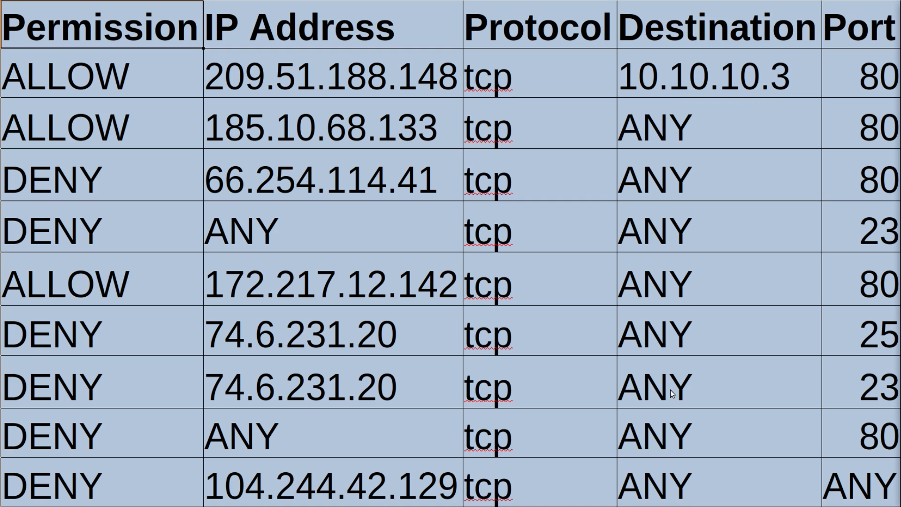
mouse_move(670, 448)
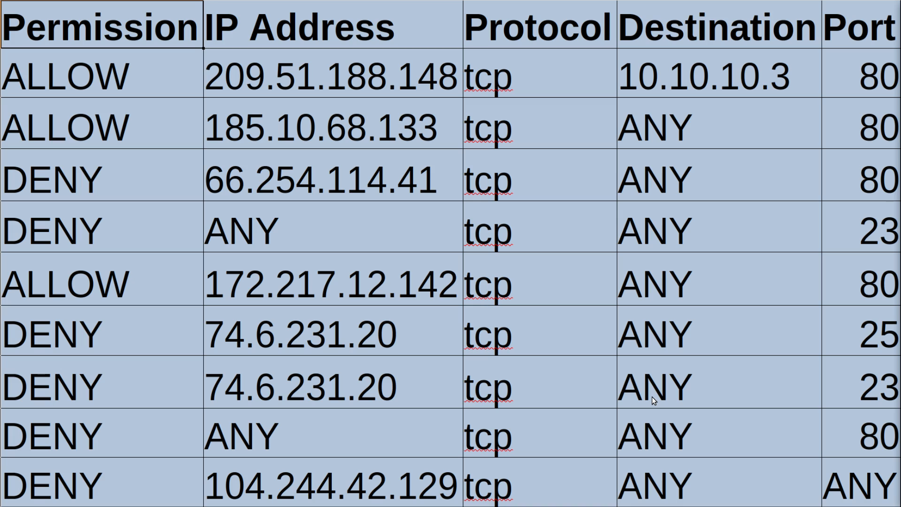
mouse_move(364, 142)
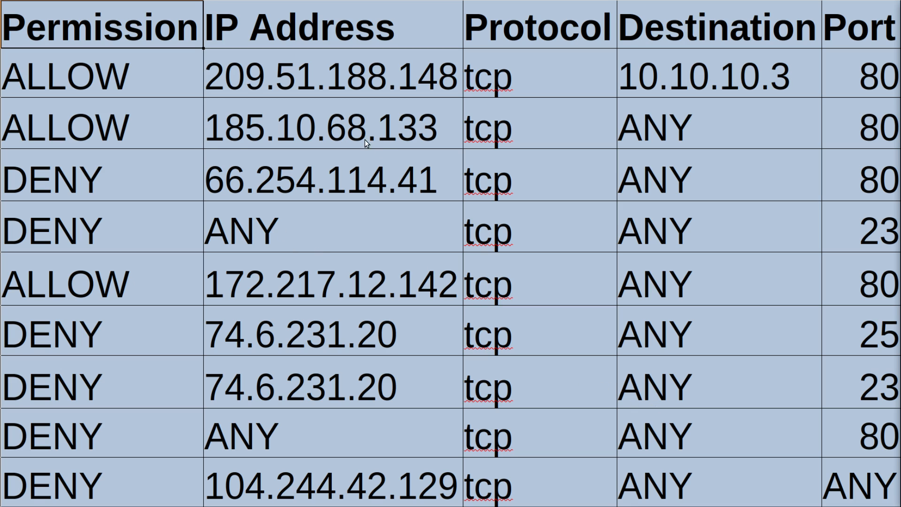
mouse_move(364, 71)
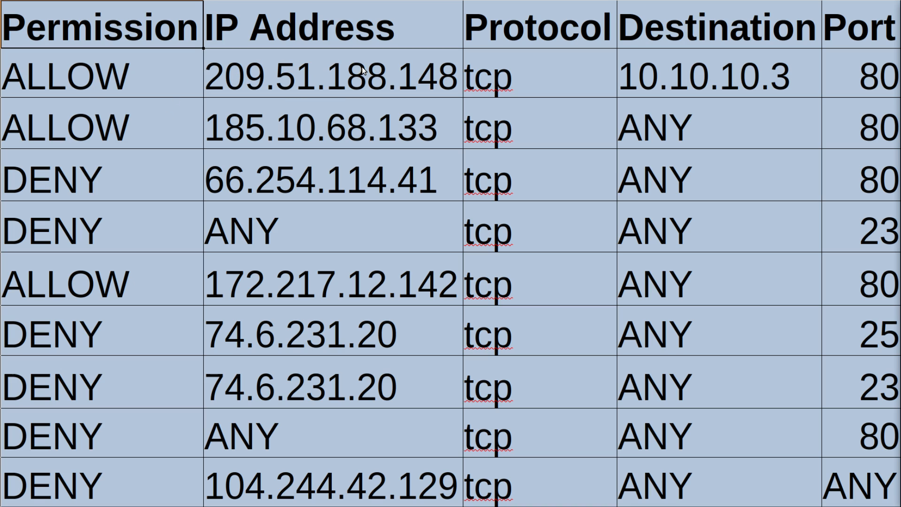
mouse_move(372, 436)
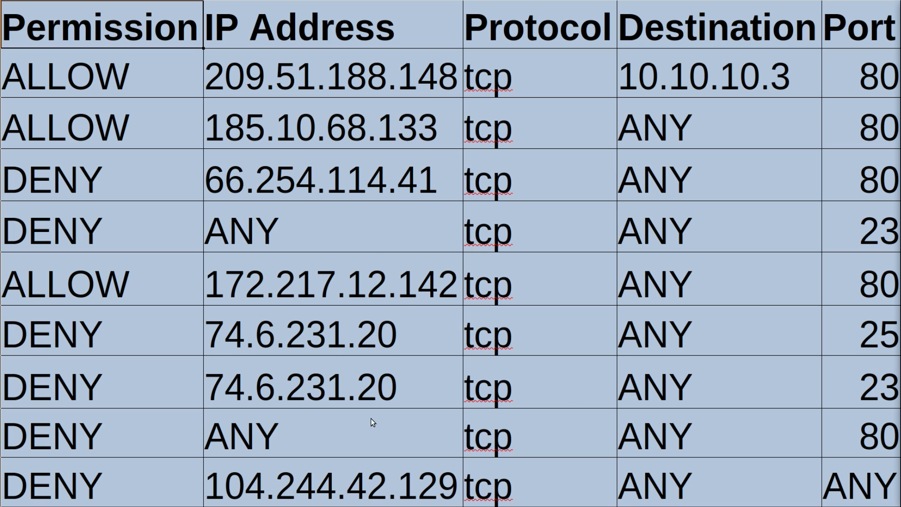
mouse_move(142, 431)
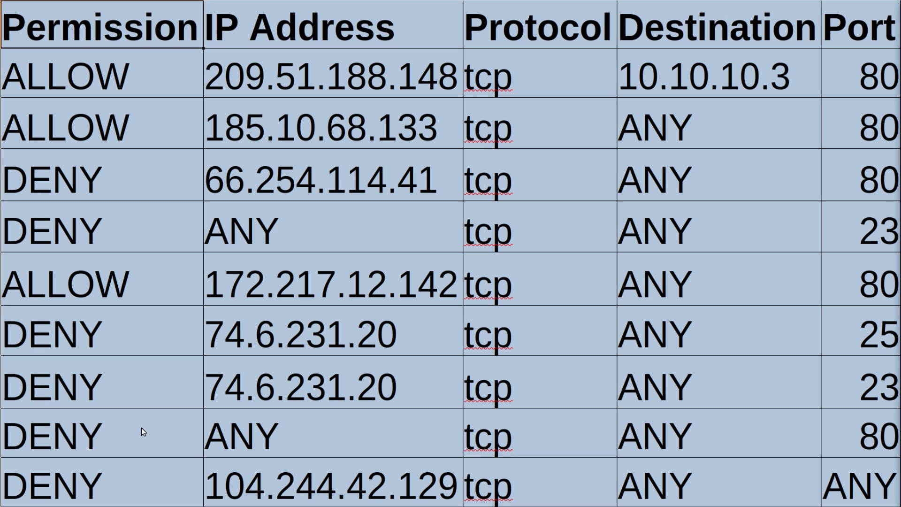
mouse_move(201, 458)
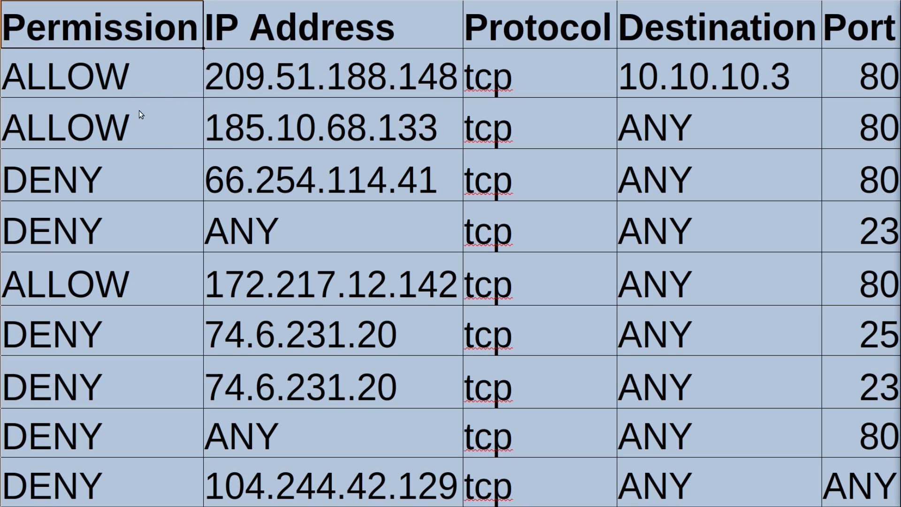
mouse_move(191, 204)
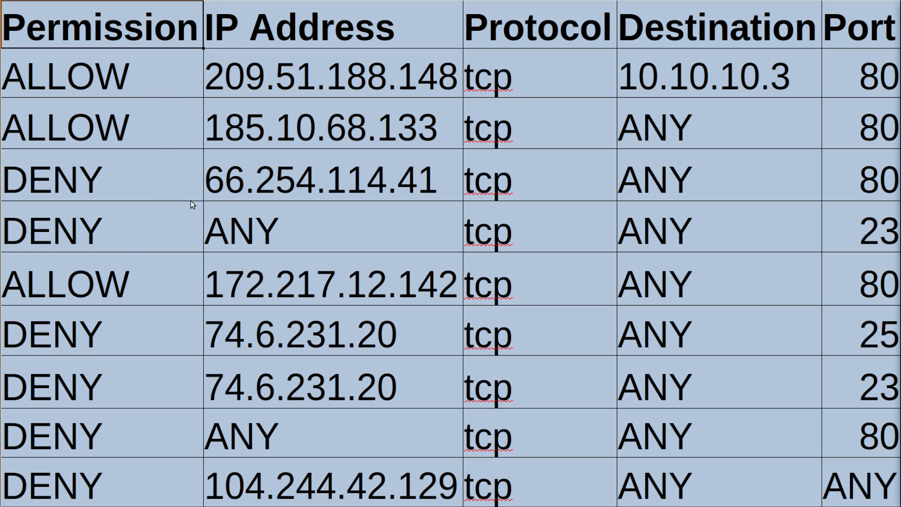
mouse_move(591, 151)
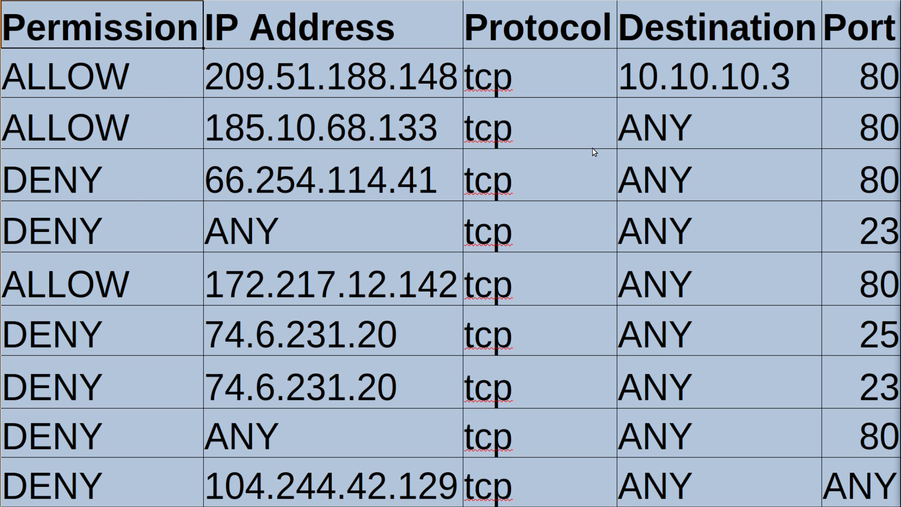
mouse_move(451, 79)
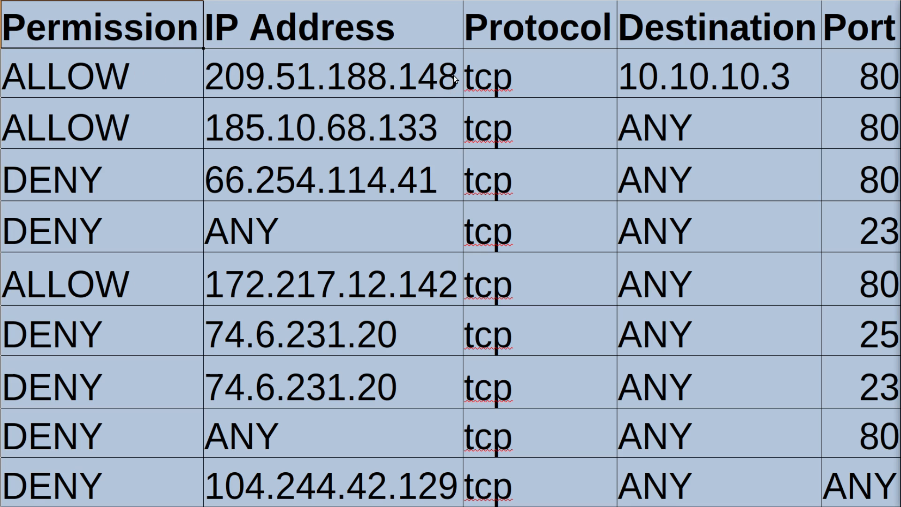
mouse_move(148, 65)
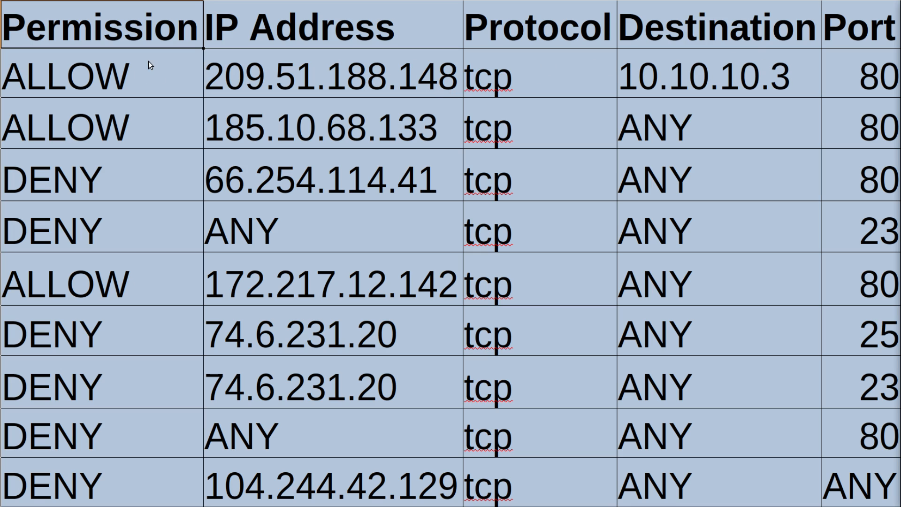
mouse_move(572, 221)
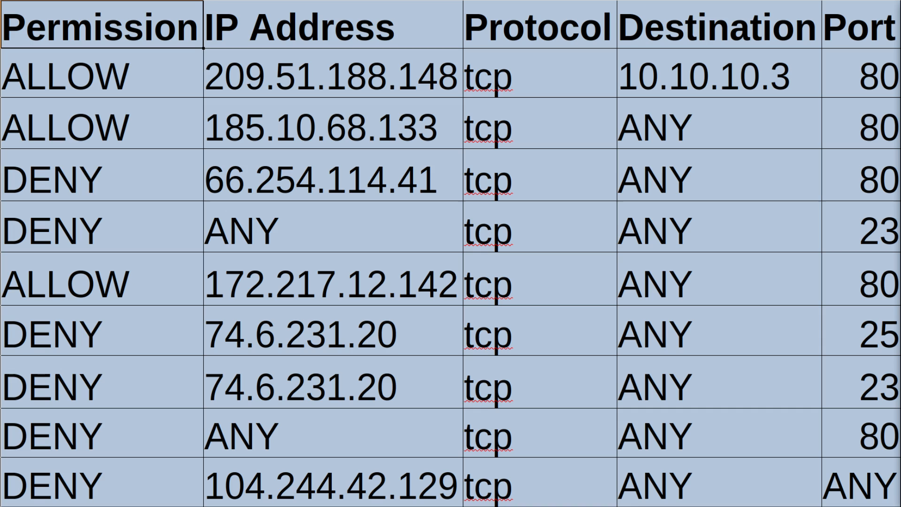
mouse_move(607, 133)
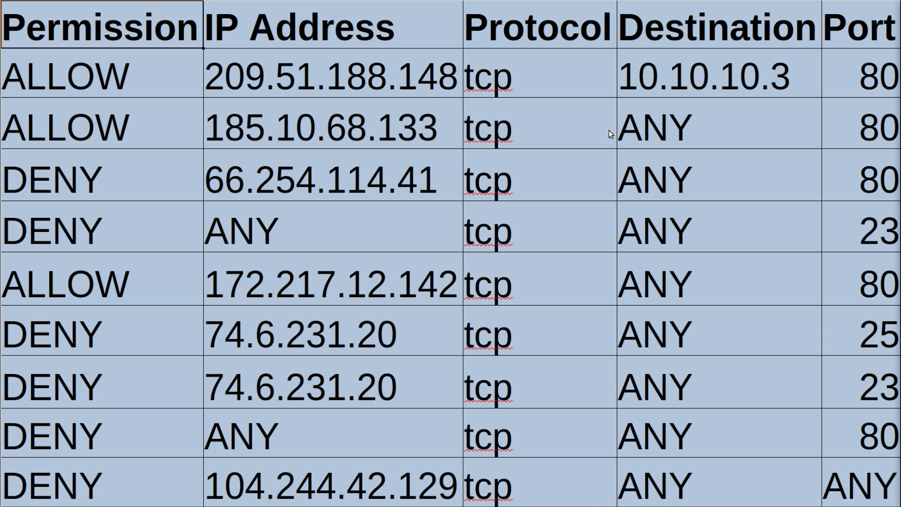
mouse_move(702, 133)
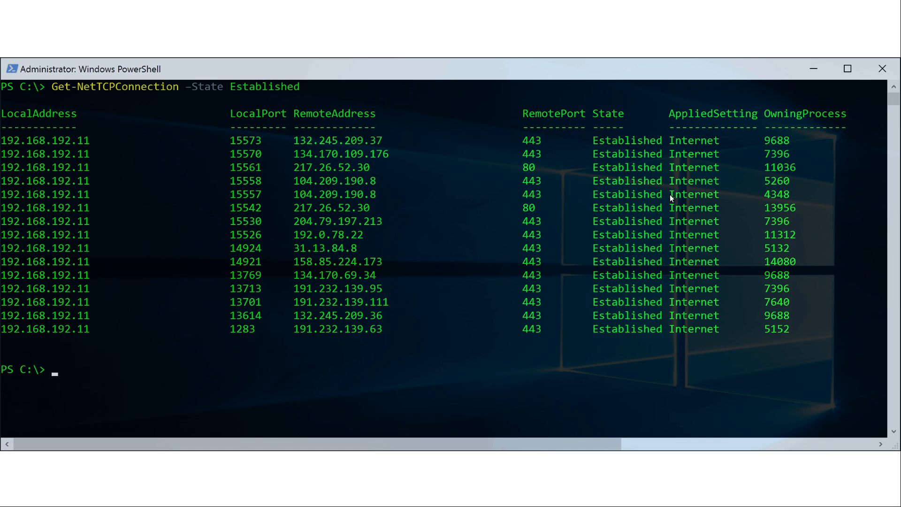
mouse_move(546, 199)
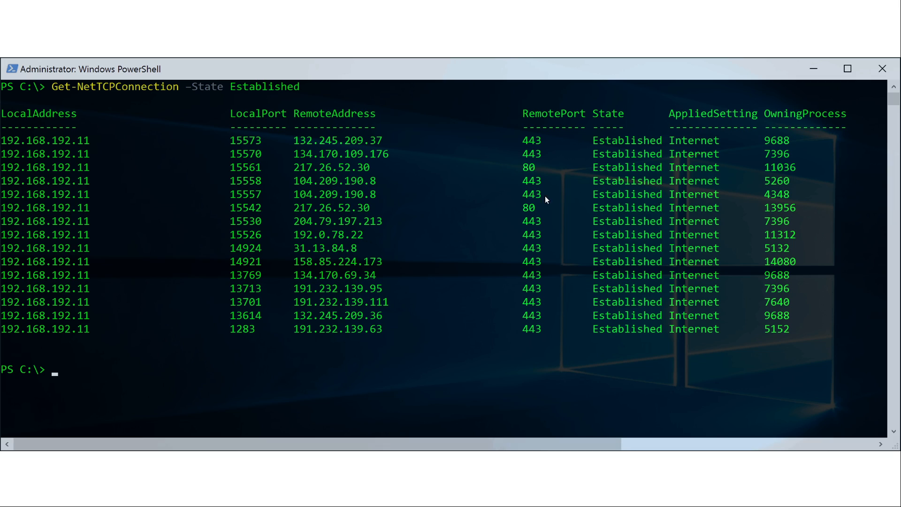
mouse_move(544, 139)
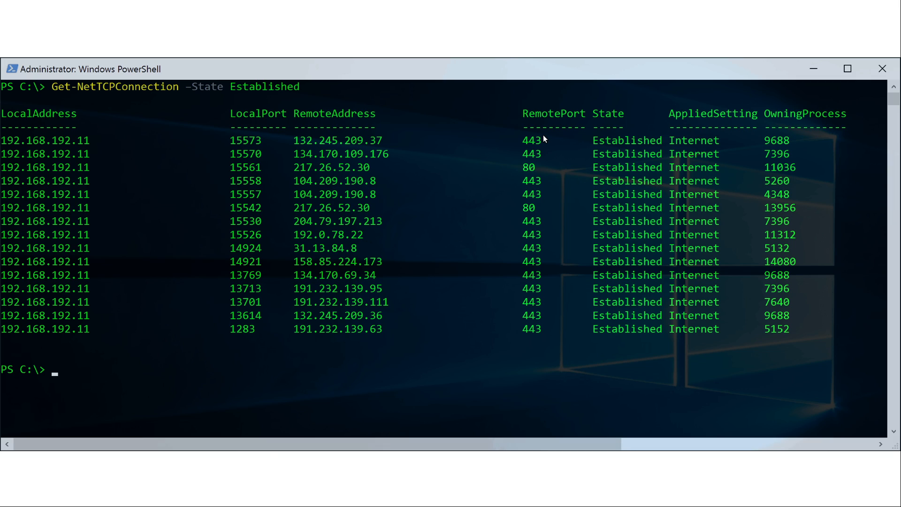
mouse_move(535, 150)
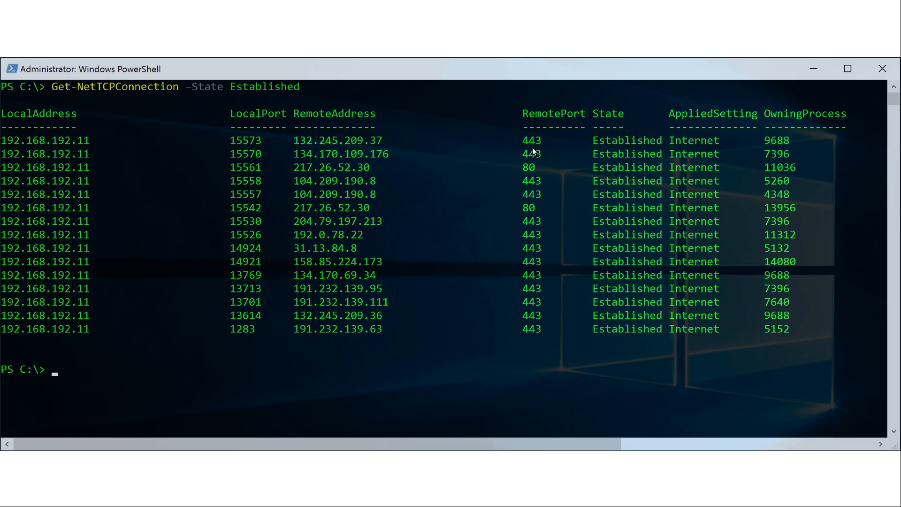
mouse_move(542, 153)
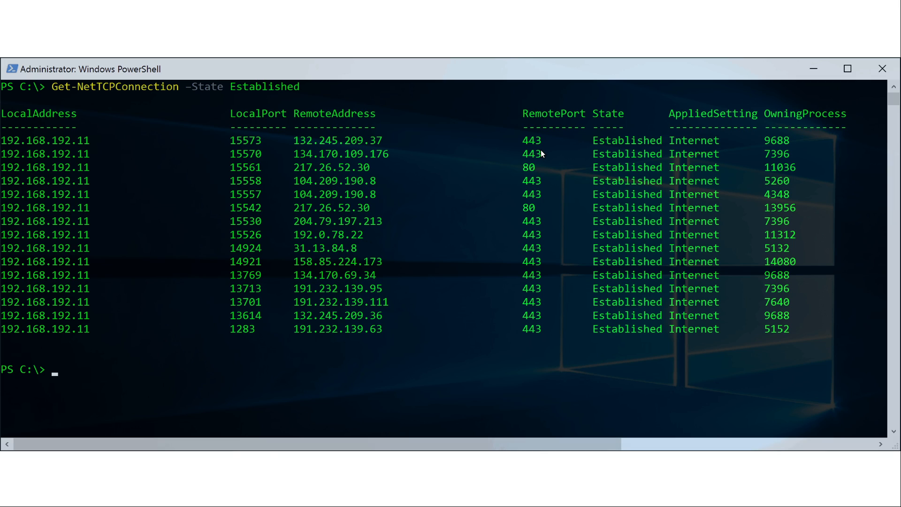